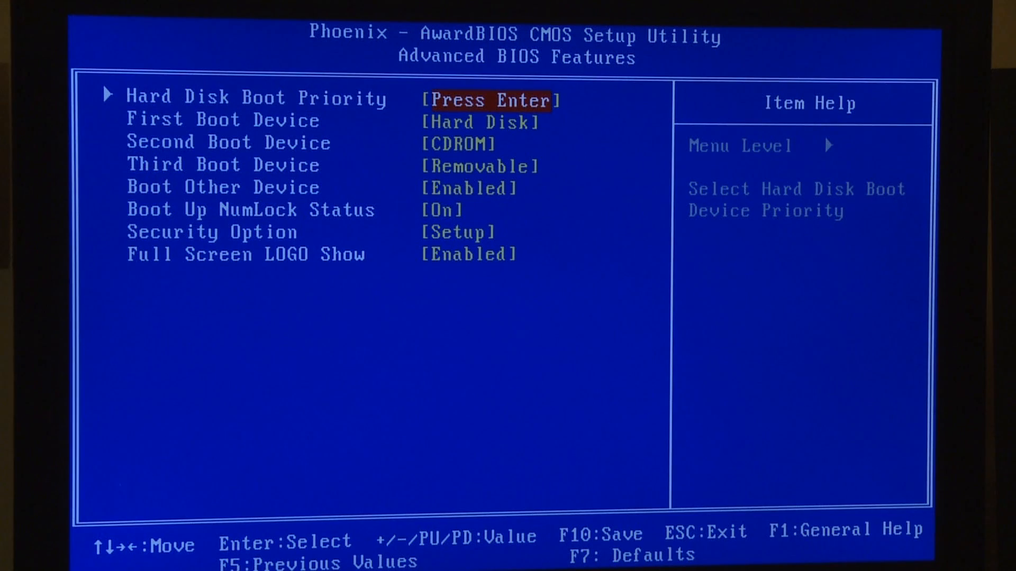
Change First Boot Device from Hard Disk to CDROM, then save and exit with F10
{"action": "key", "text": "Escape"}
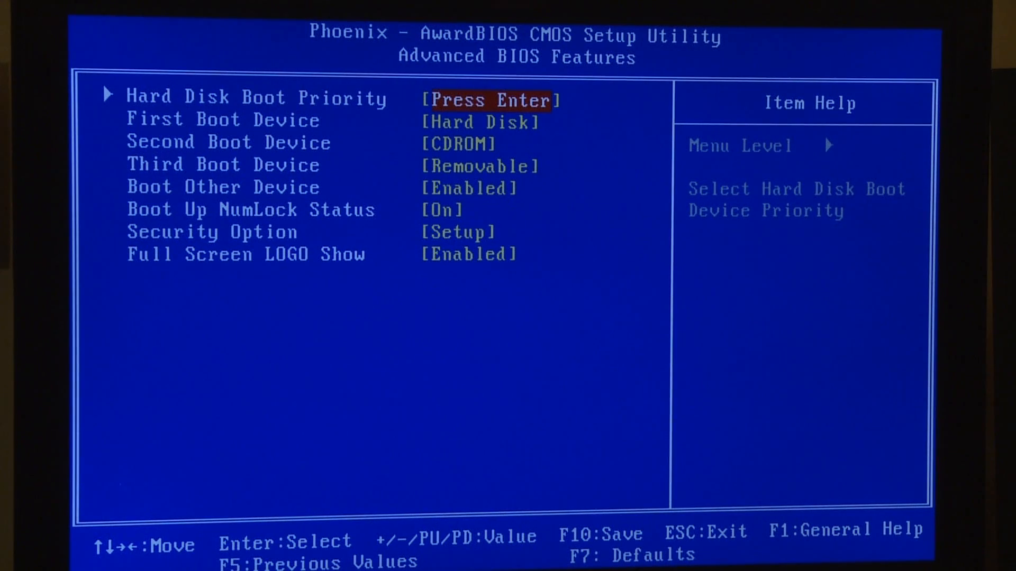
{"action": "key", "text": "Down"}
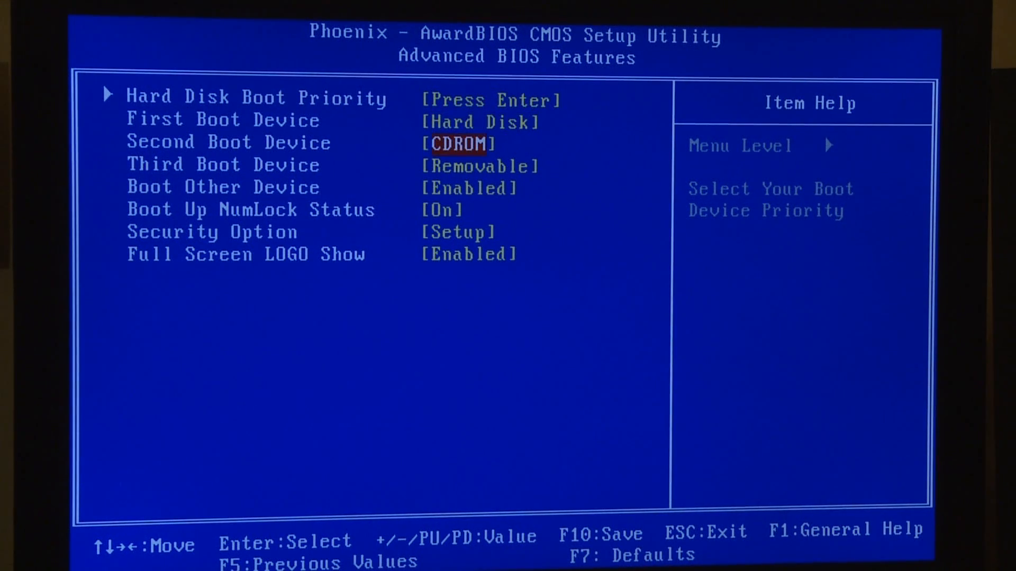
{"action": "key", "text": "Up"}
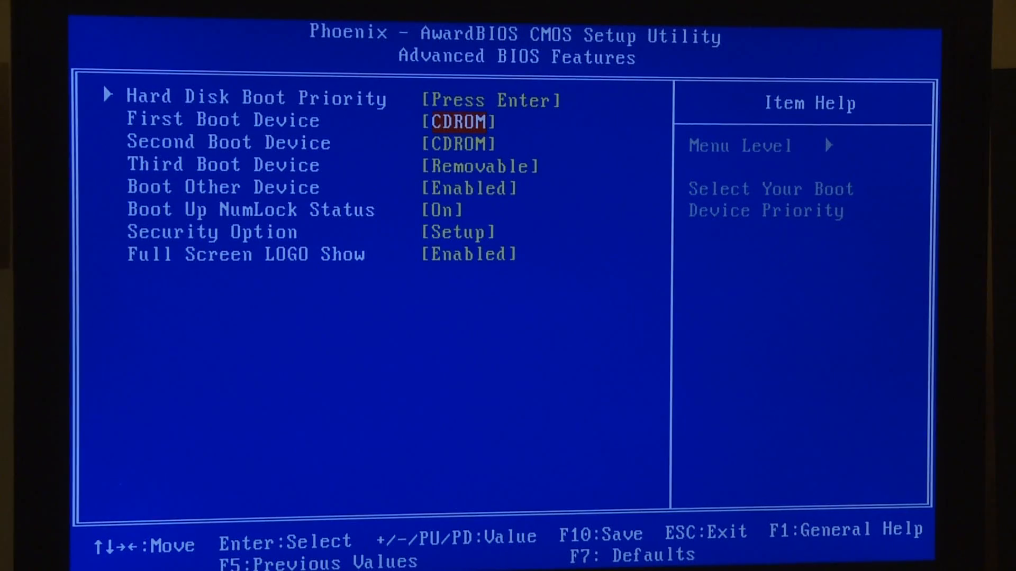
{"action": "key", "text": "F10"}
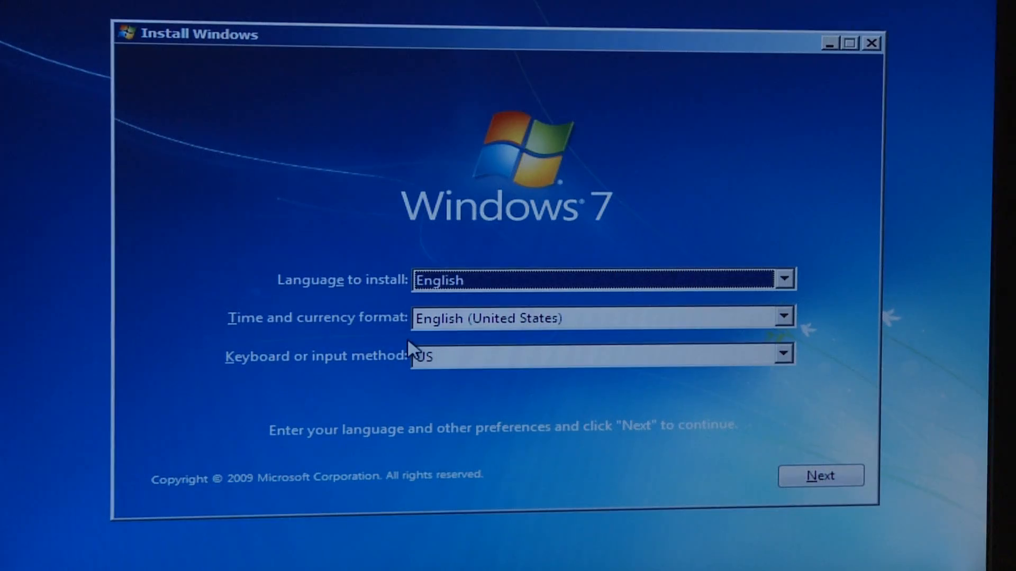
Keep English language settings, choose Install now, and accept the license terms
{"action": "left_click", "coordinate": [820, 475]}
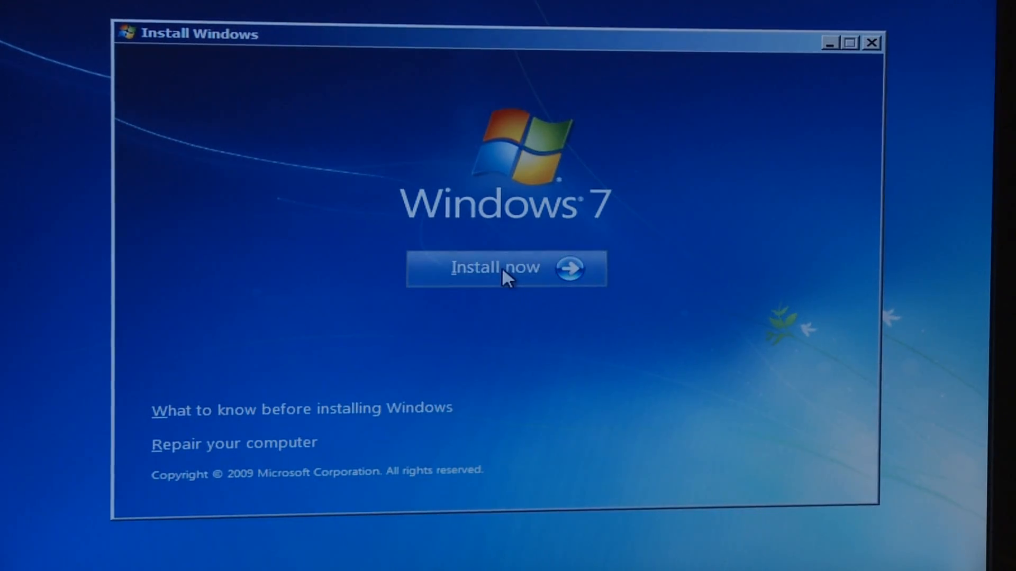
{"action": "left_click", "coordinate": [495, 269]}
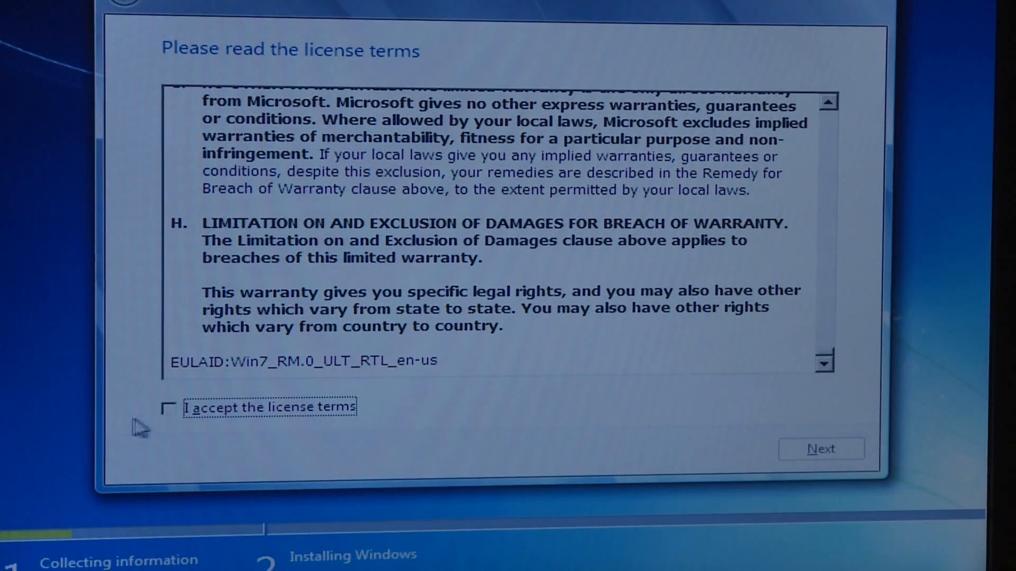
{"action": "left_click", "coordinate": [821, 449]}
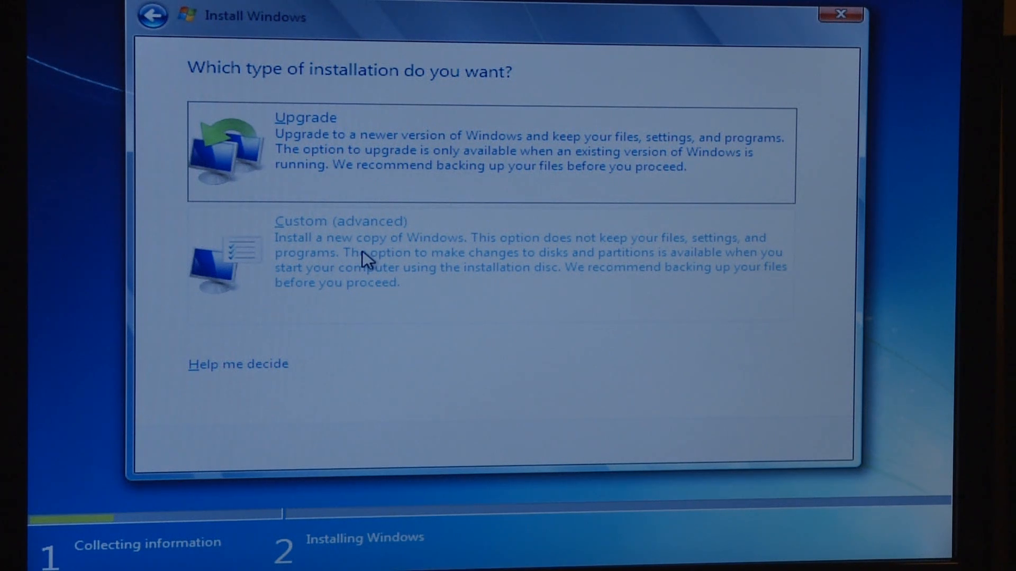
Choose Custom (advanced) and install onto Disk 1 Partition 1: VelociRaptor
{"action": "left_click", "coordinate": [334, 222]}
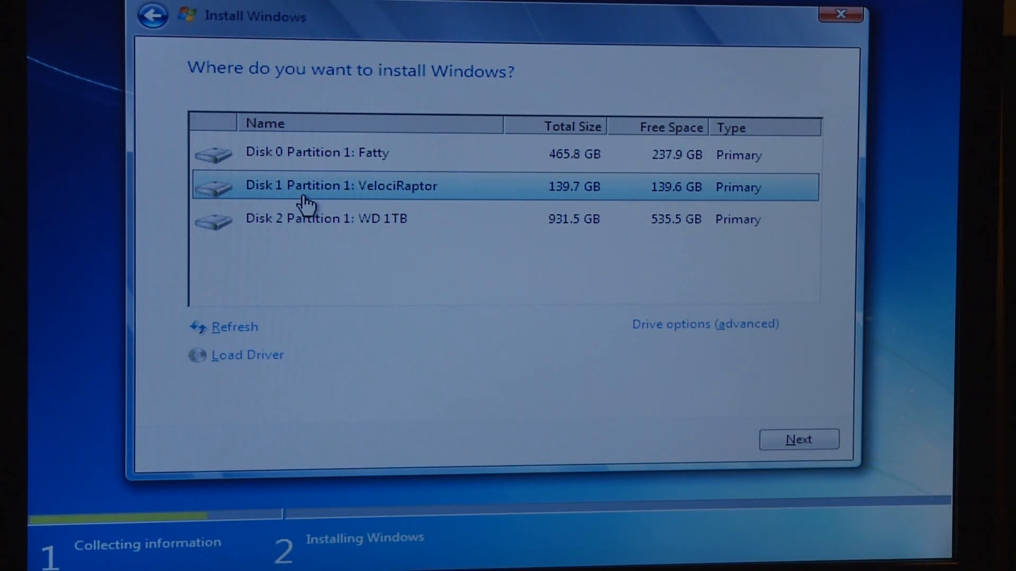
{"action": "mouse_move", "coordinate": [417, 226]}
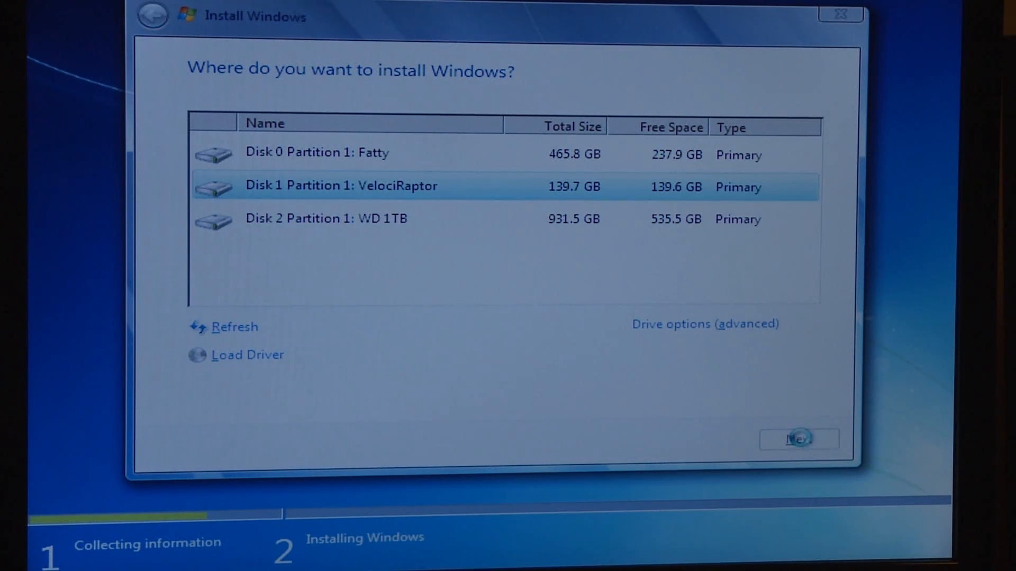
{"action": "left_click", "coordinate": [799, 440]}
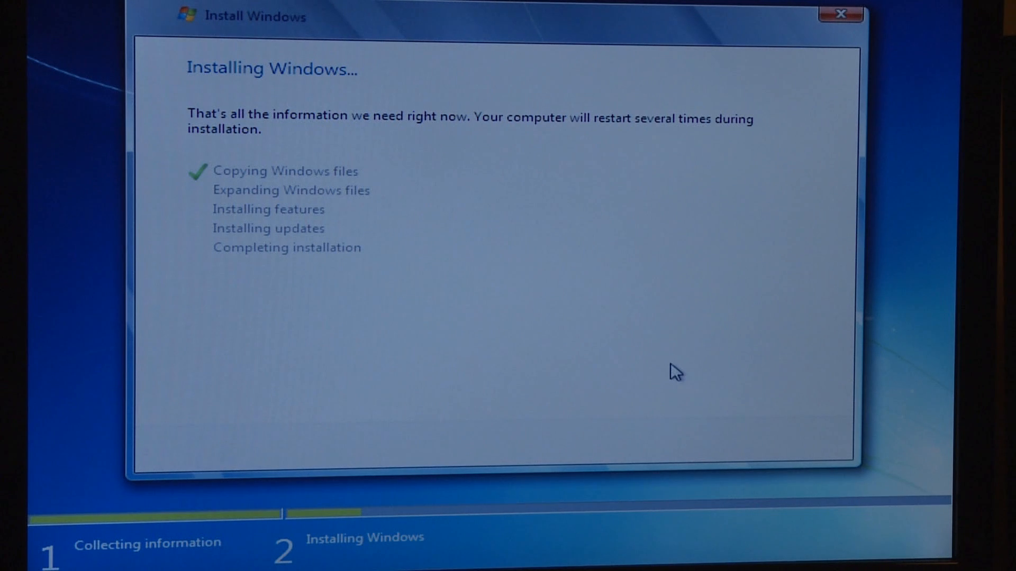